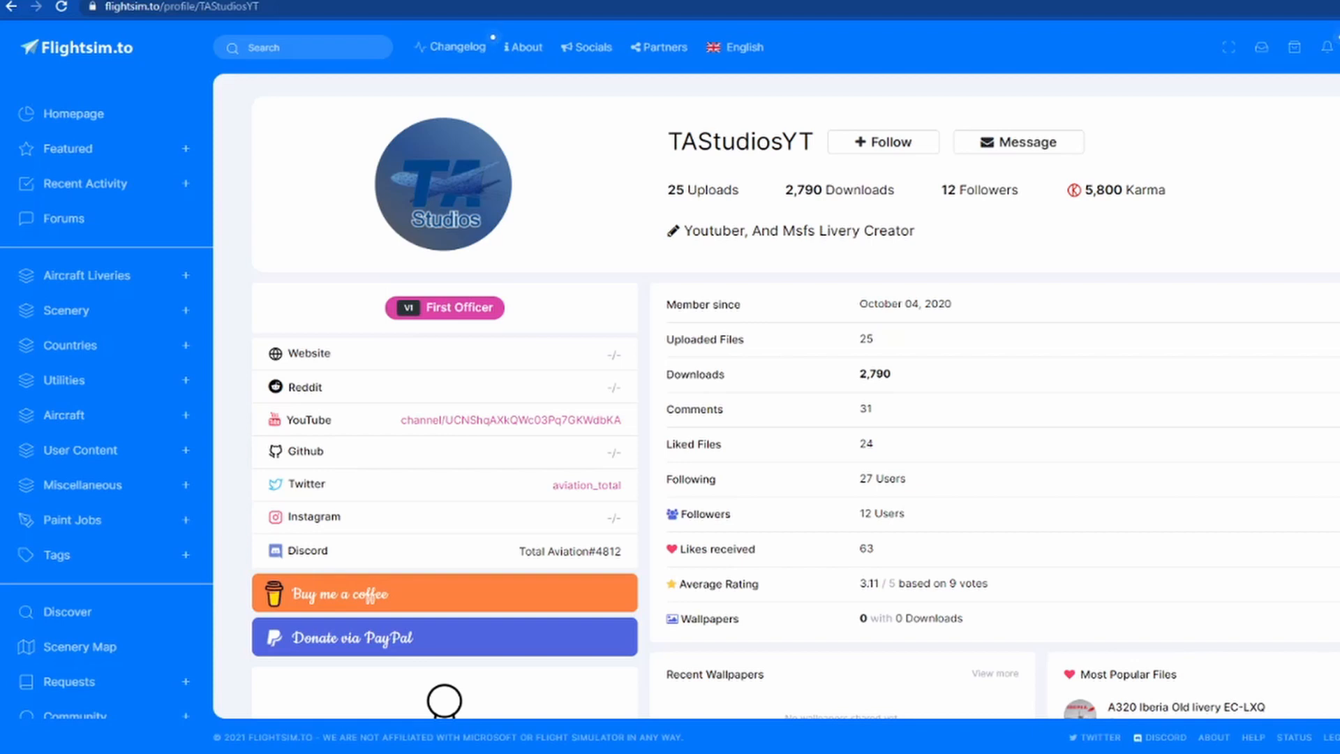
mouse_move(729, 301)
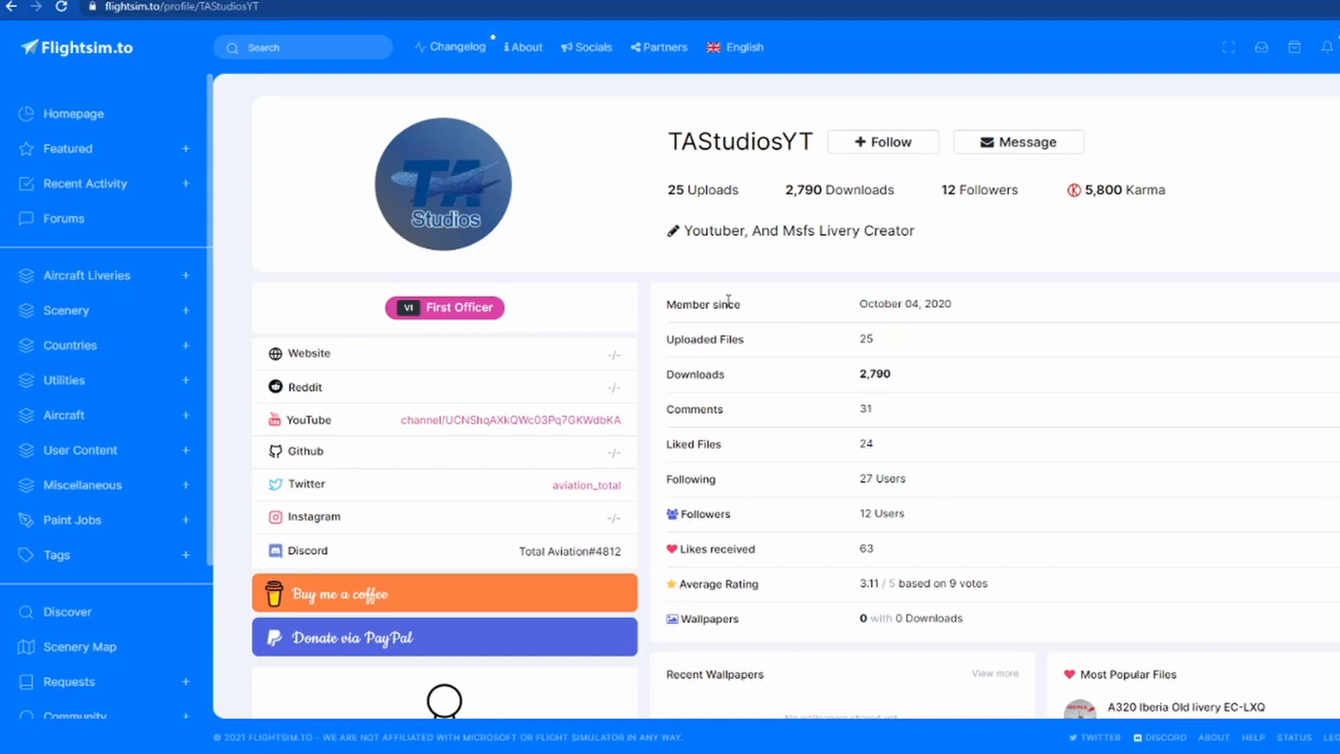
mouse_move(132, 71)
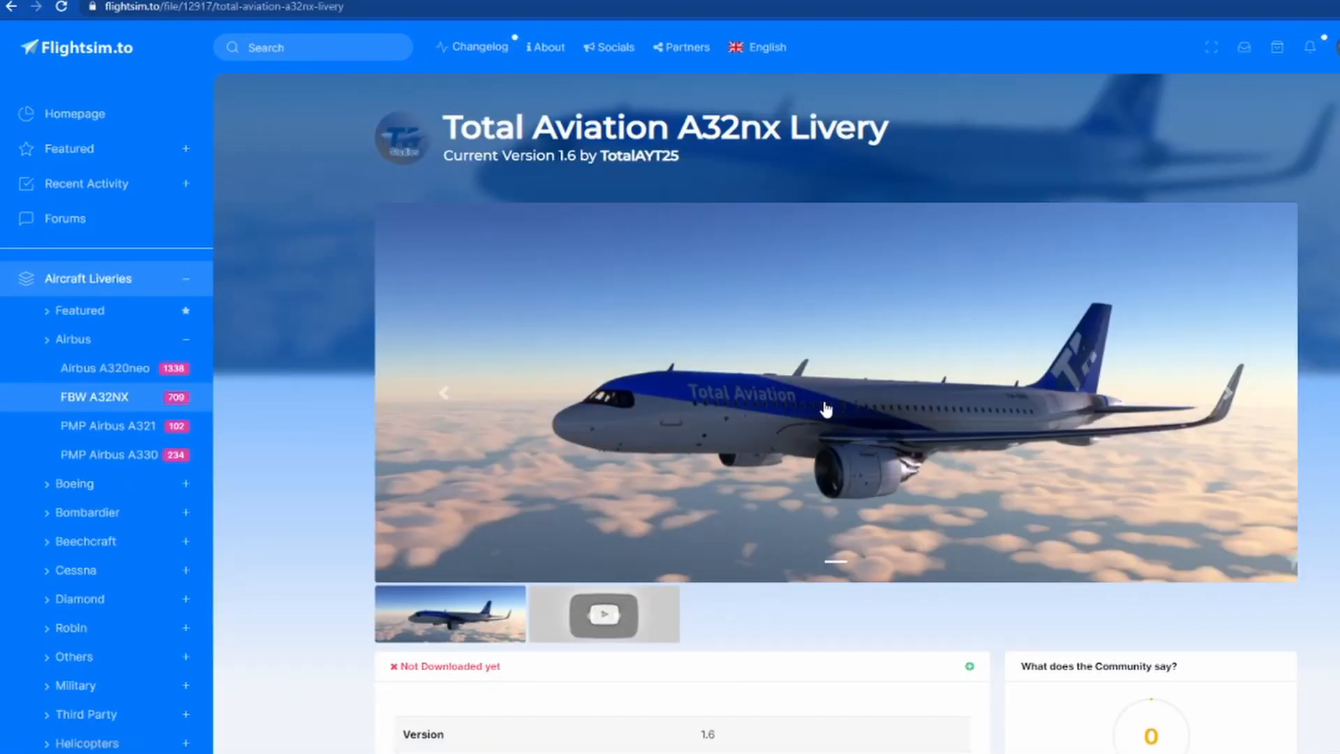
Request the version 1.6 download of the Total Aviation A32nx Livery on Flightsim.to.
scroll(down, 3)
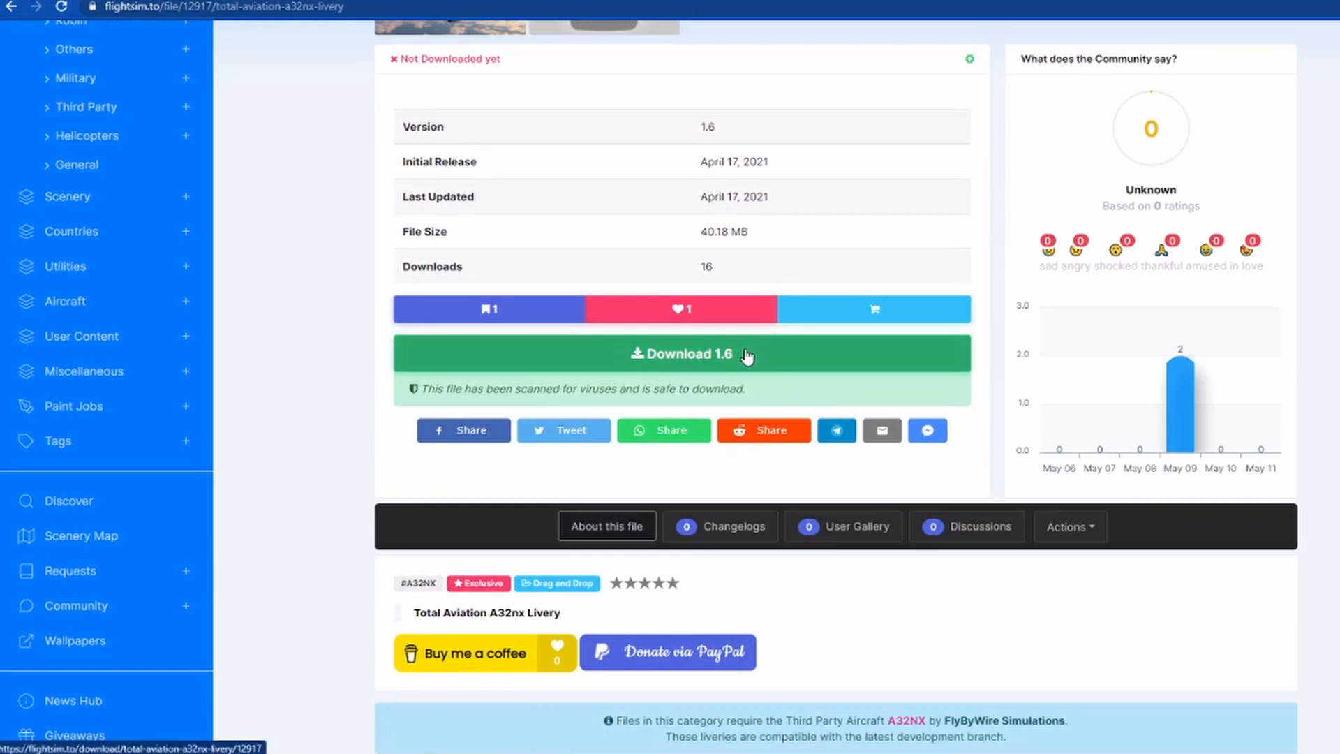
click(687, 355)
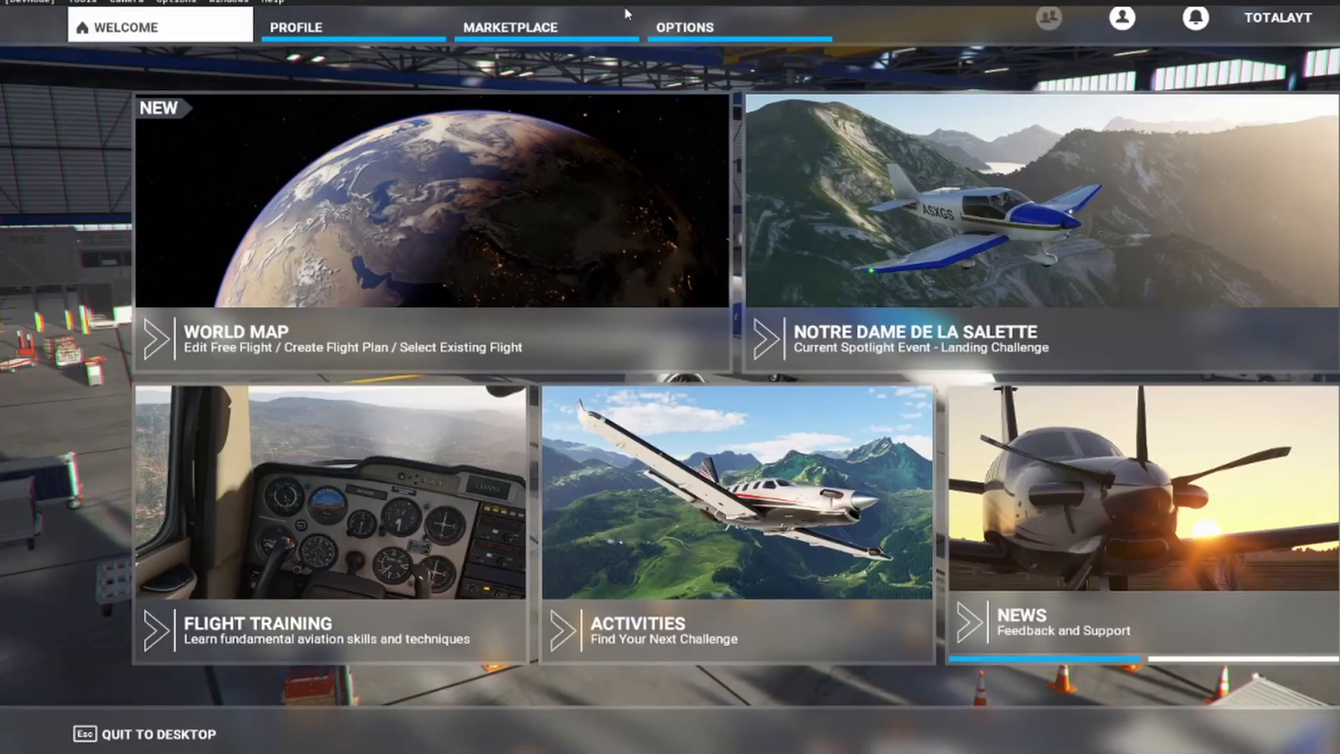
Go to the MSFS Options screen where the Virtual File System window is available.
click(689, 26)
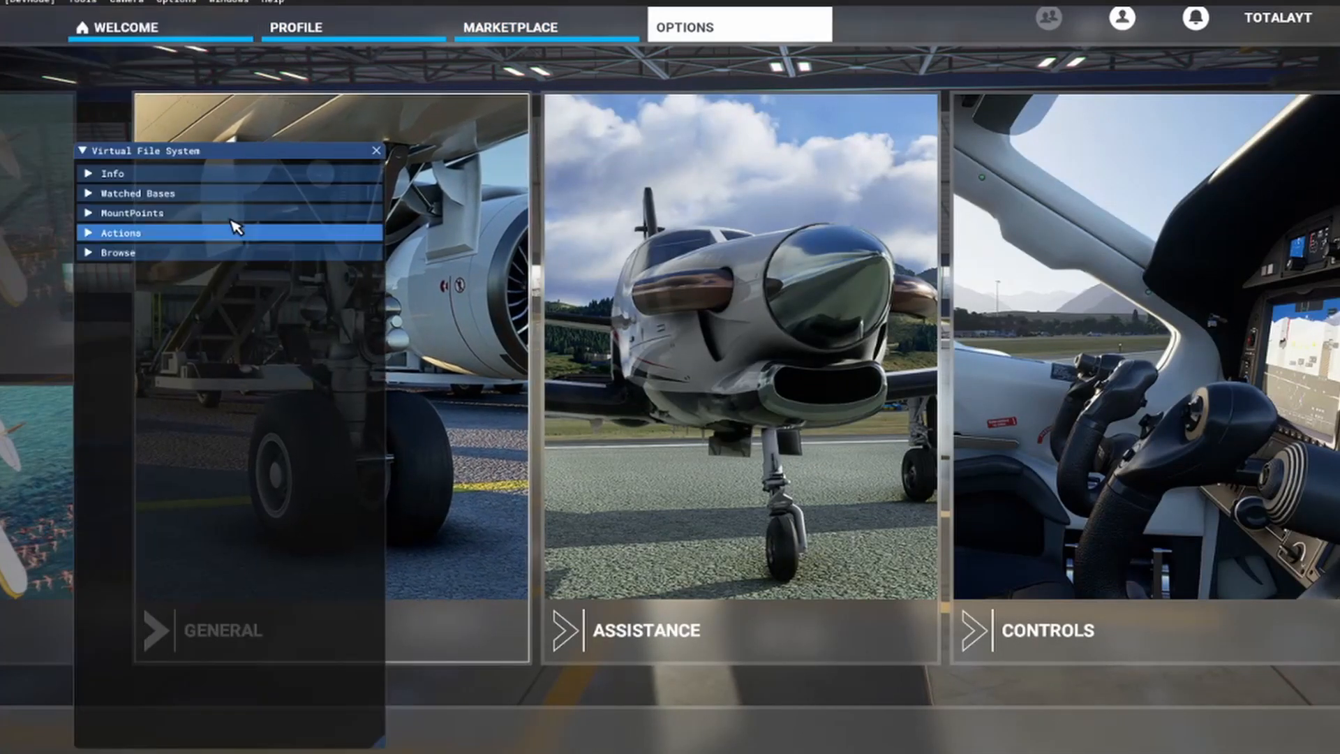
Expand Info and Watched Bases to reveal the watched folder paths.
click(114, 173)
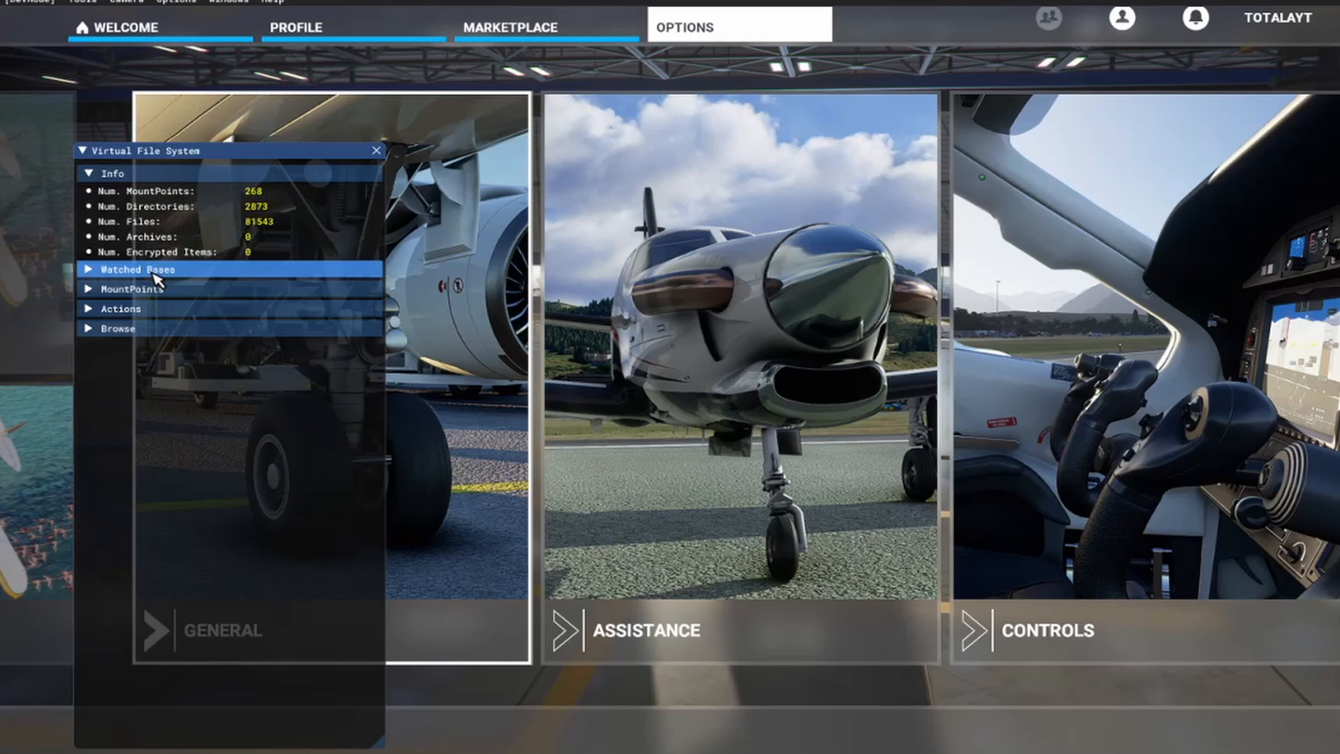
click(128, 269)
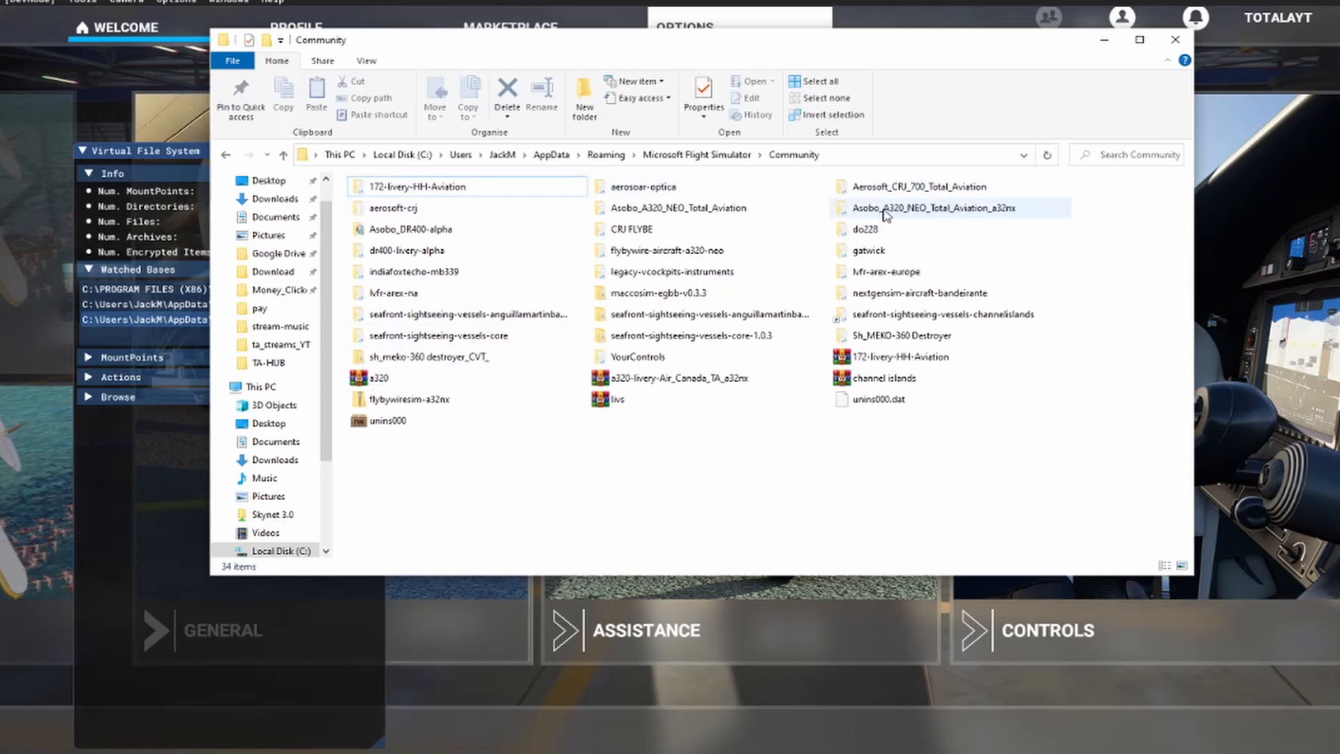
Select the Asobo_A320_NEO_Total_Aviation_a32nx folder inside the Community folder.
click(1175, 39)
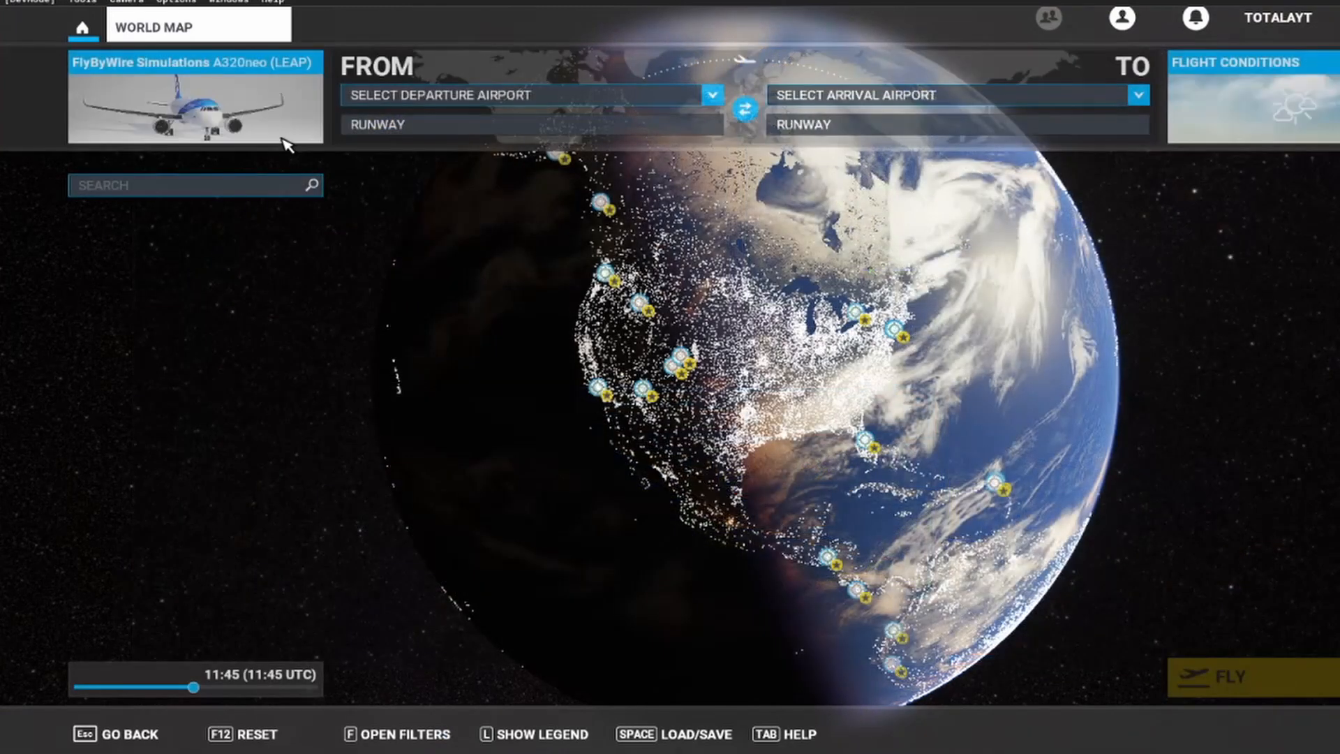
Choose the FlyByWire A320neo and view its liveries to select Total Aviation.
click(196, 105)
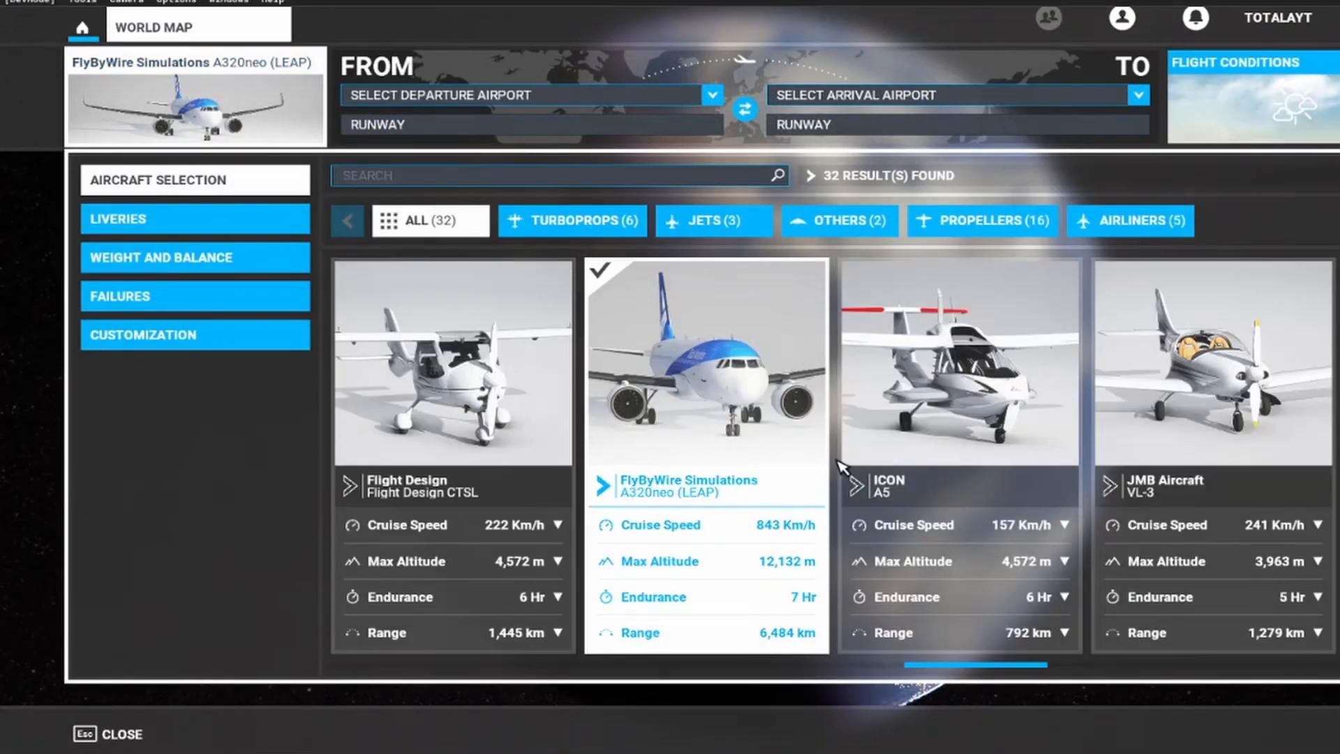
mouse_move(770, 380)
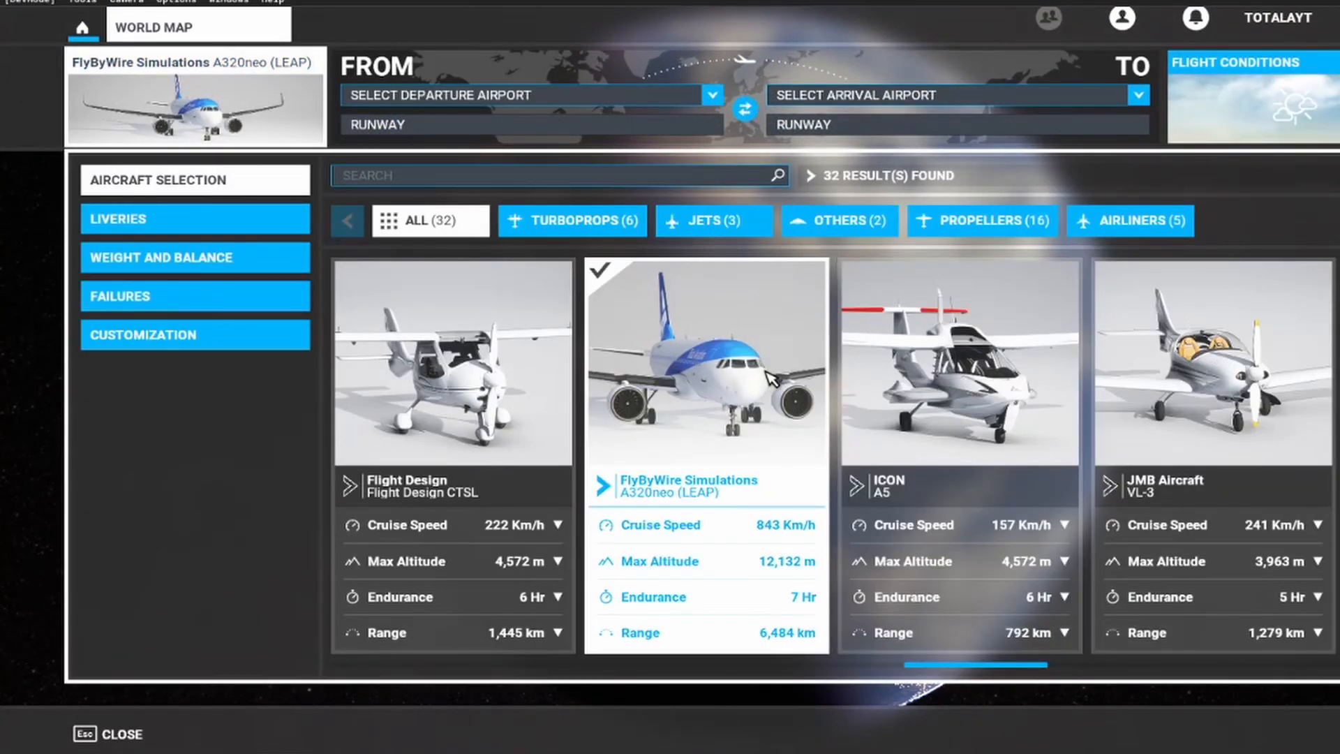
click(196, 220)
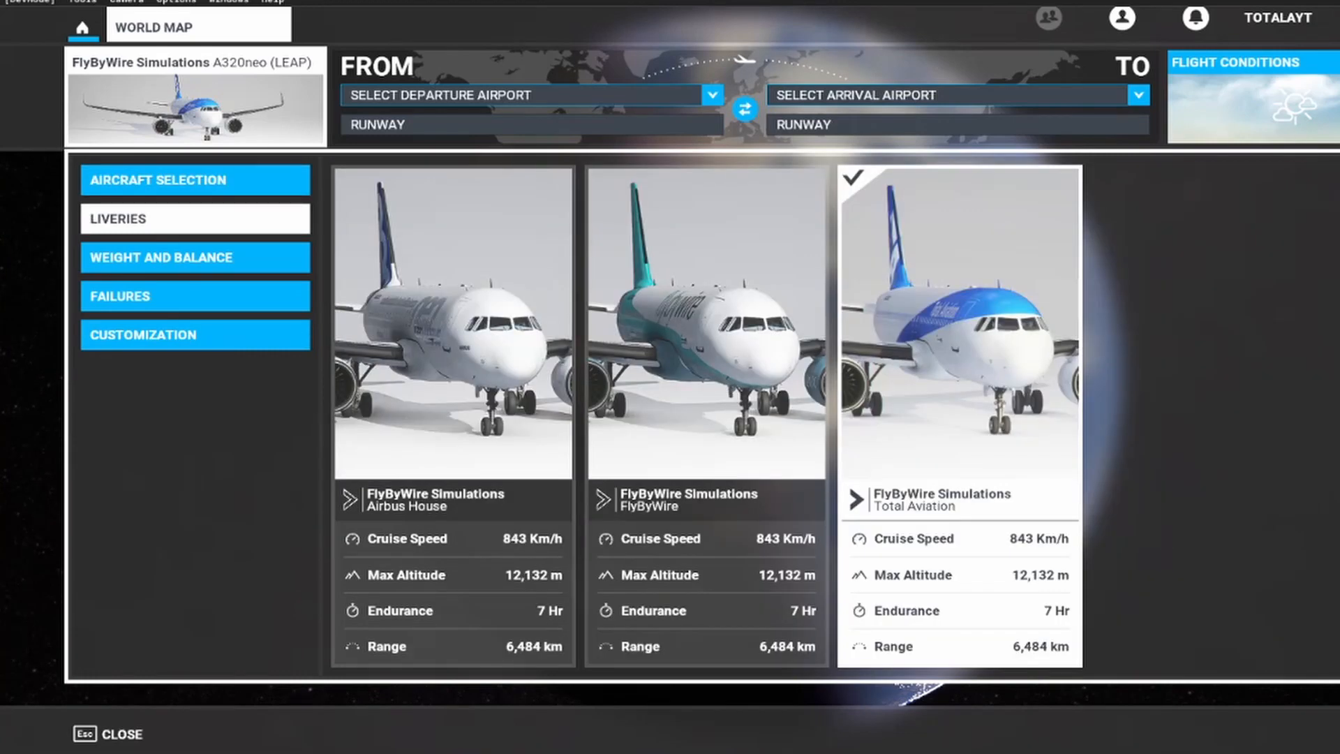